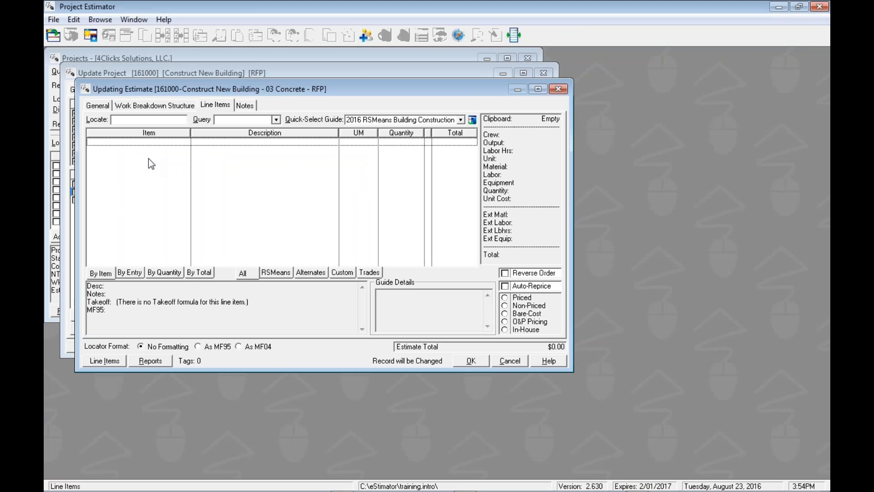
mouse_move(152, 97)
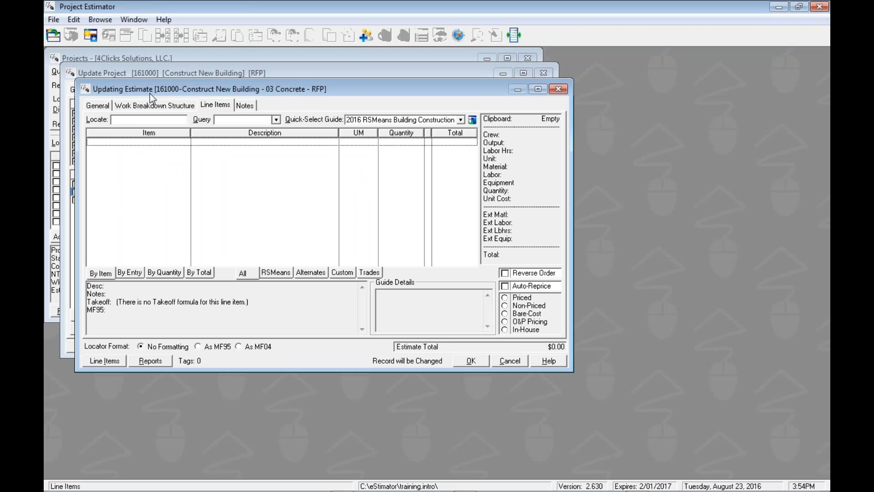
mouse_move(139, 167)
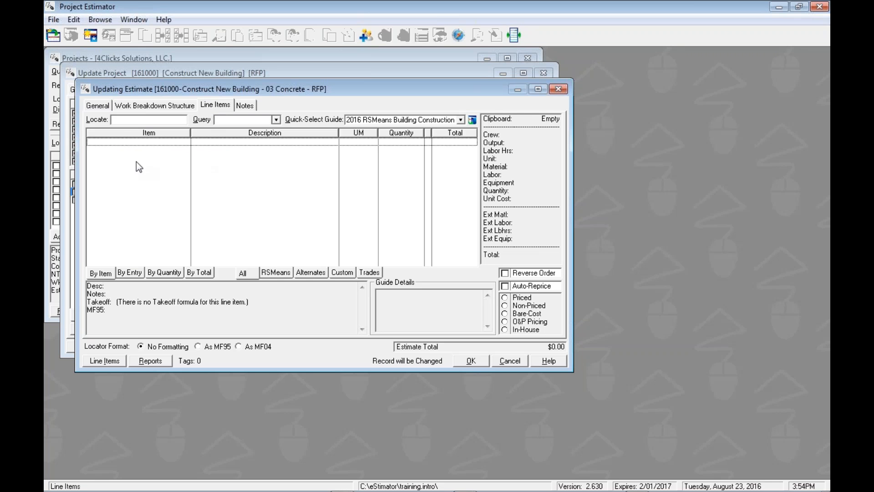
mouse_move(138, 166)
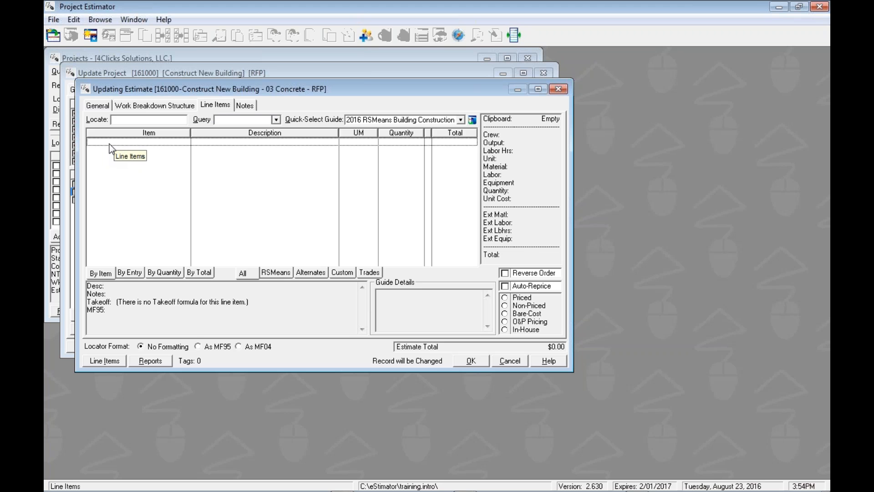
Step: From the line items grid's right-click menu, browse the 2016 RSMeans Building Construction guide
right_click(161, 157)
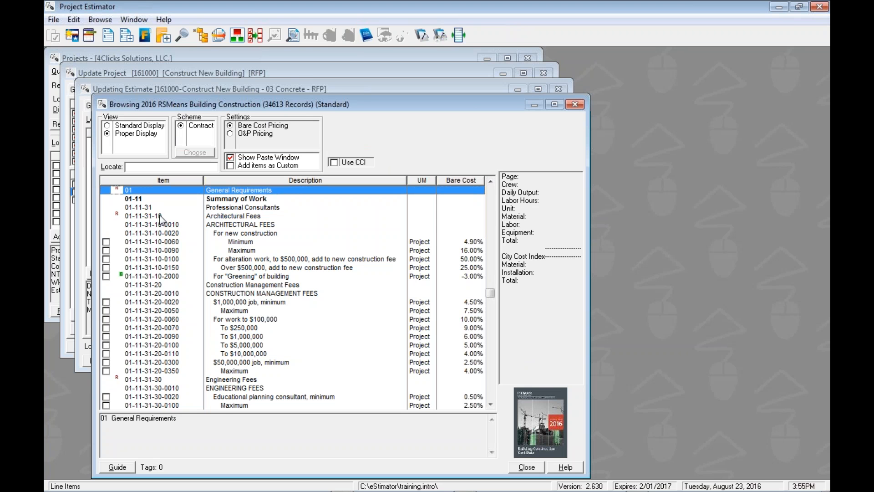
mouse_move(149, 243)
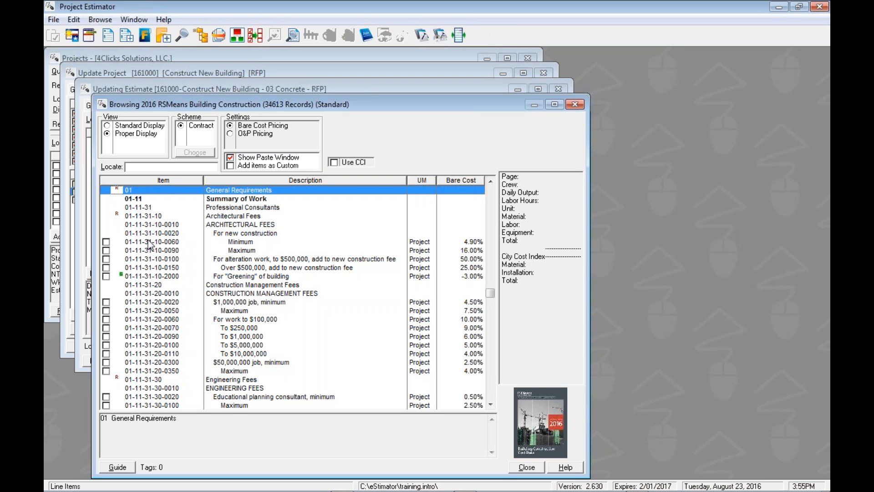
left_click(156, 166)
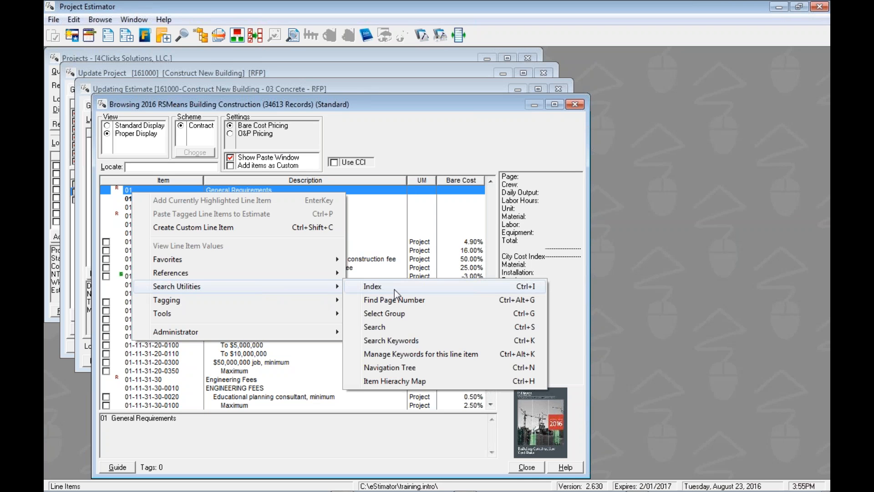
mouse_move(377, 330)
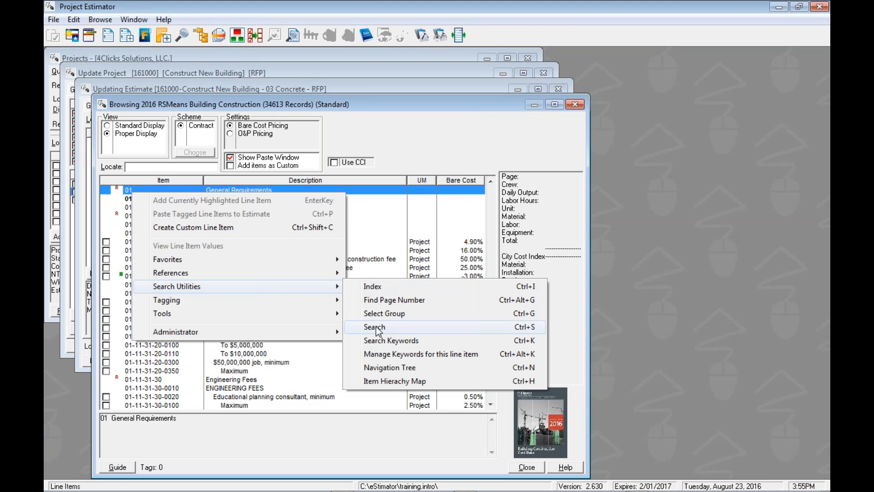
left_click(374, 327)
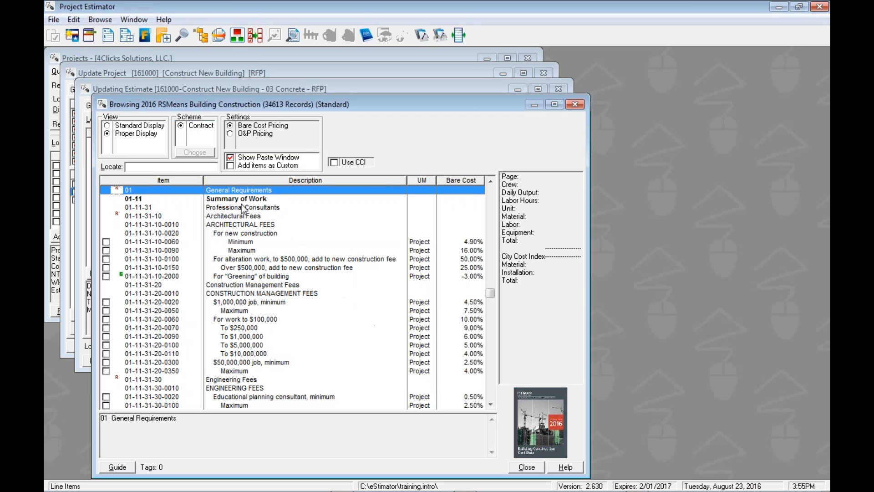
right_click(129, 190)
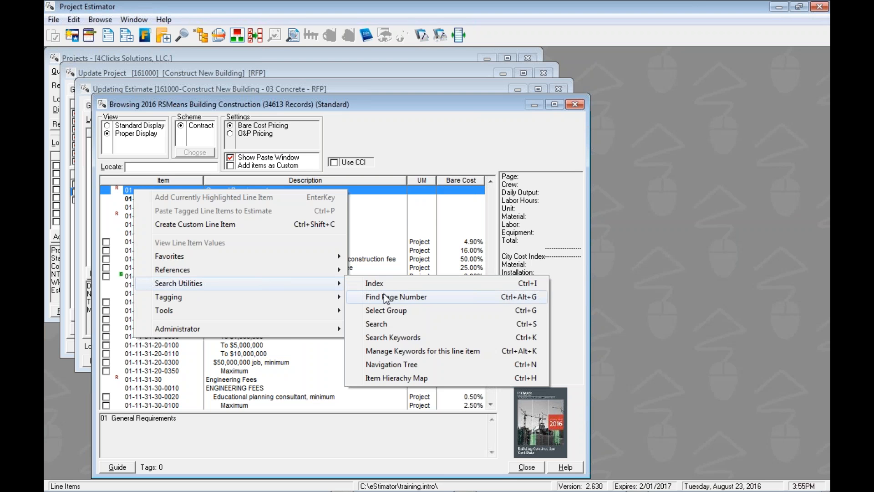
mouse_move(375, 323)
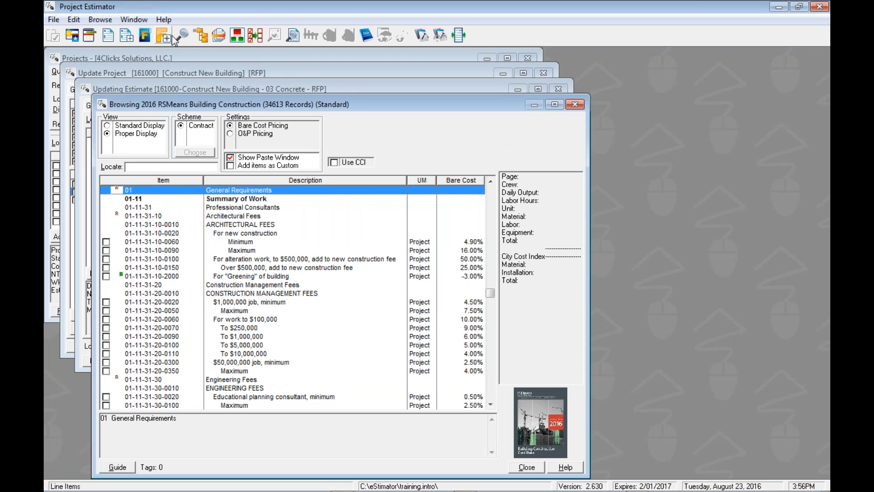
mouse_move(180, 35)
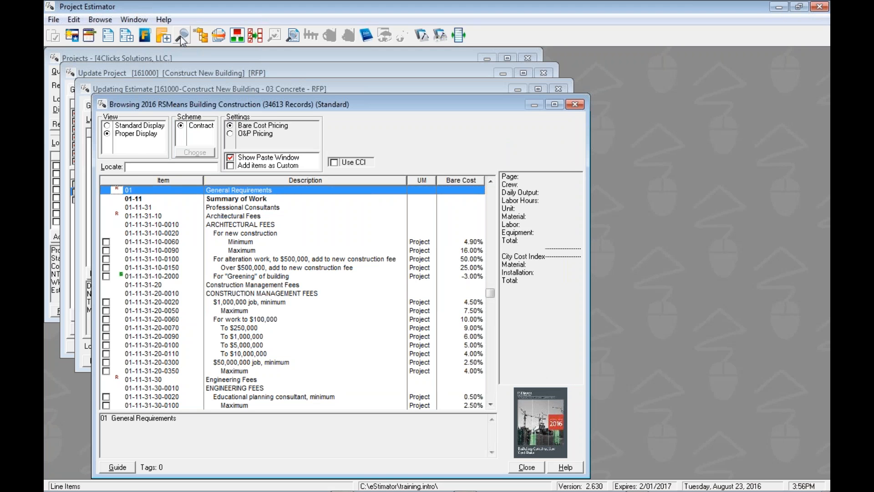
Step: Open the Search 2016 RSMeans Building Construction dialog from the Search toolbar button
left_click(181, 34)
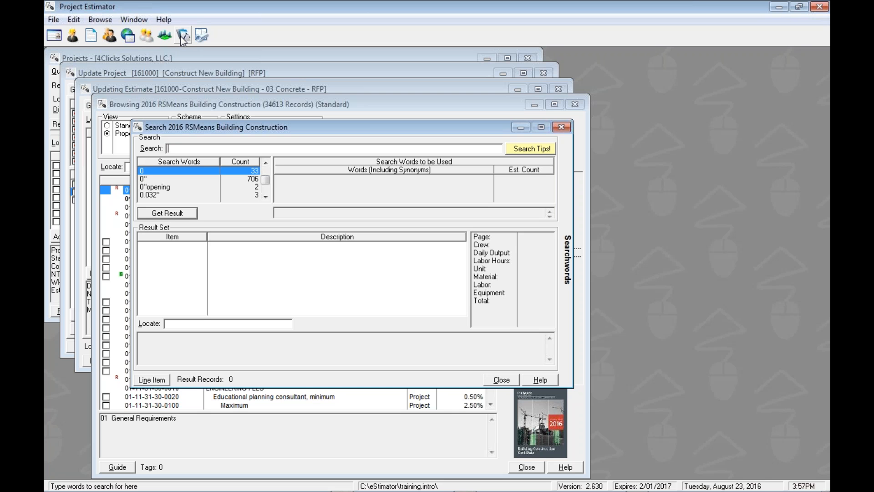
Step: Enter 'cove base' as the guide search words
type("cove base")
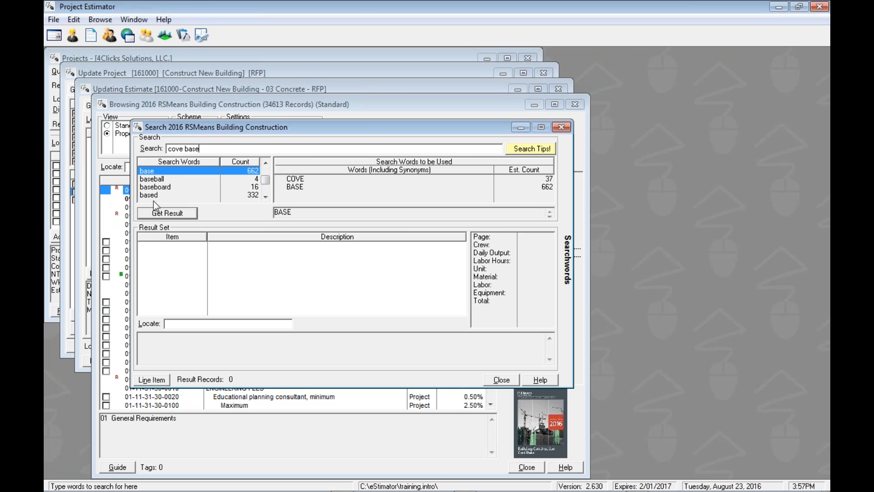
mouse_move(246, 174)
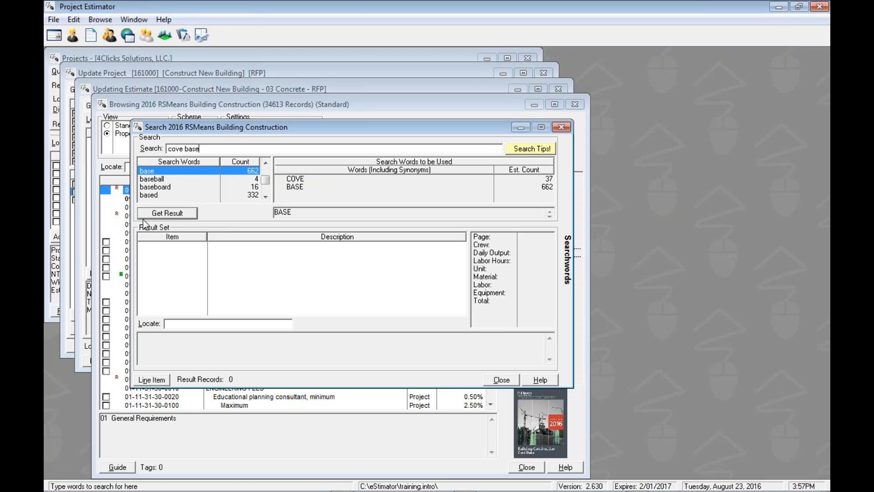
mouse_move(173, 216)
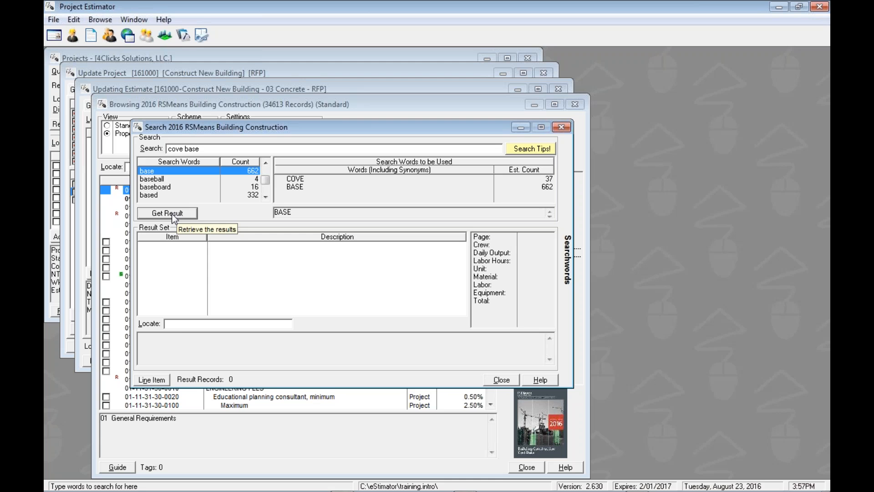
Step: Get results for 'cove base', listing 26 matching line items
left_click(166, 212)
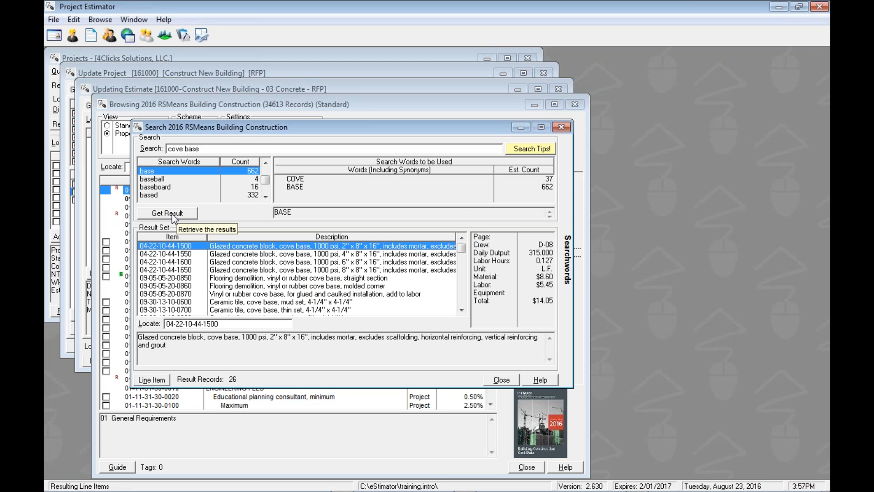
mouse_move(297, 181)
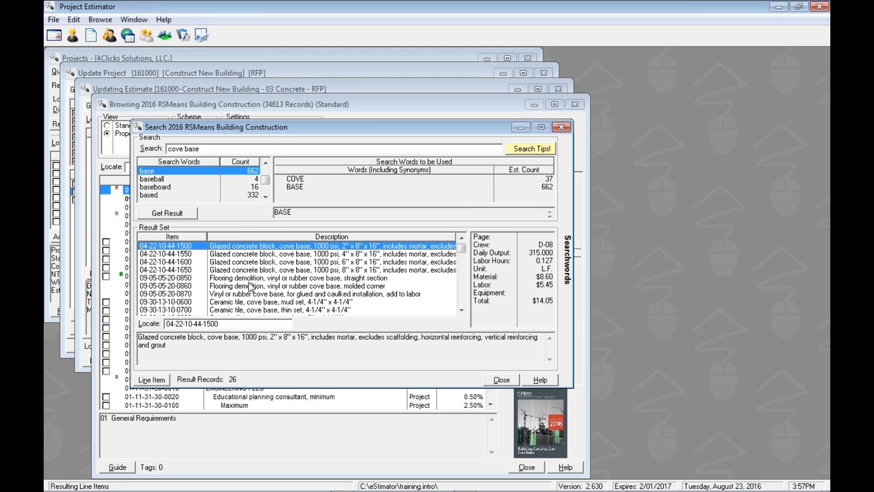
mouse_move(251, 288)
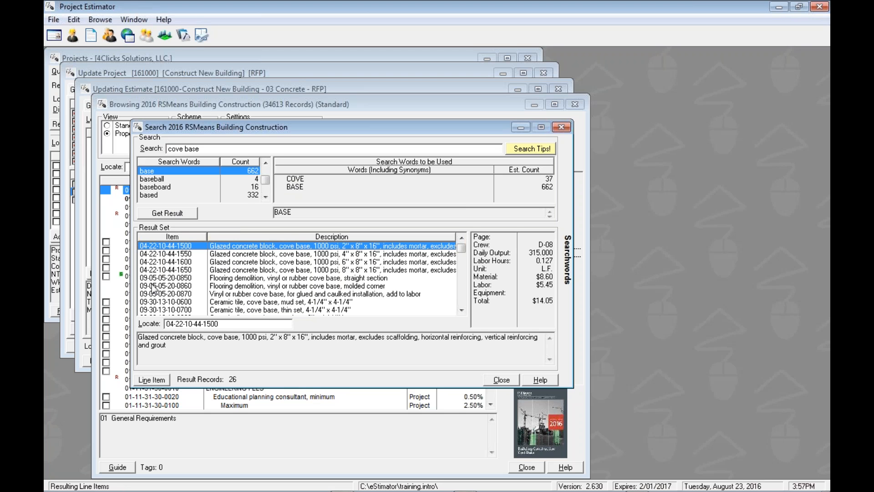
mouse_move(159, 275)
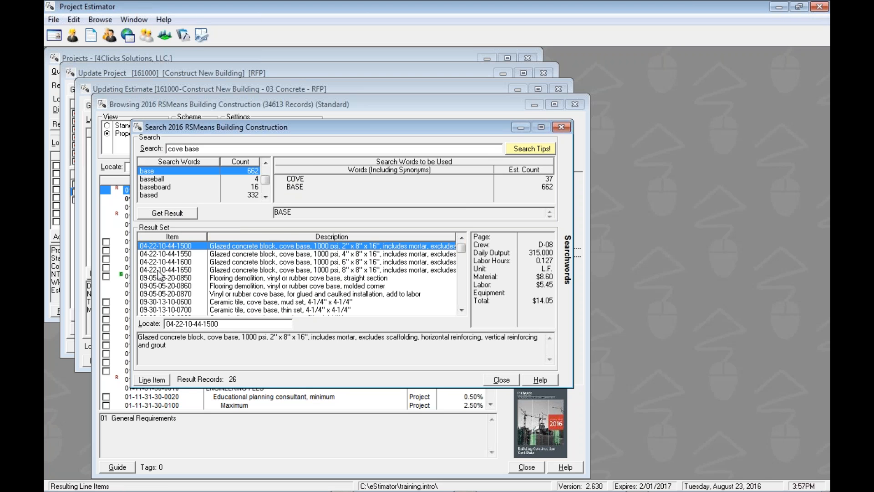
mouse_move(227, 361)
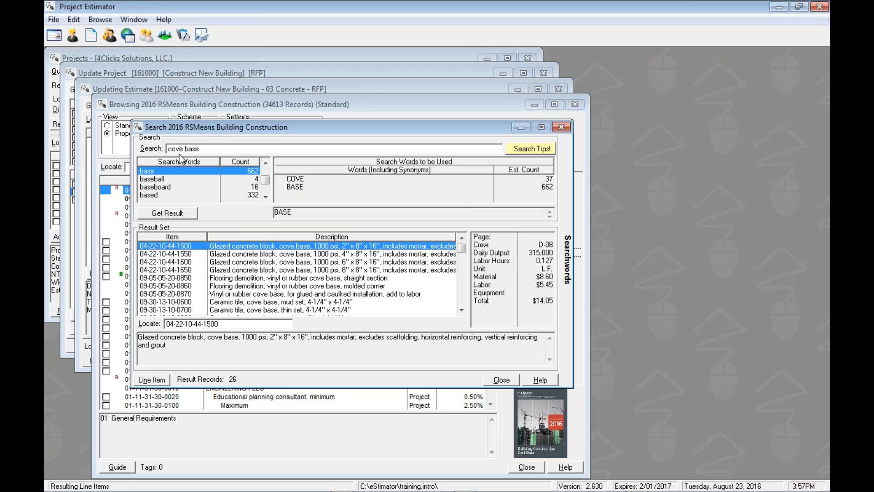
mouse_move(195, 188)
type(" vinyl")
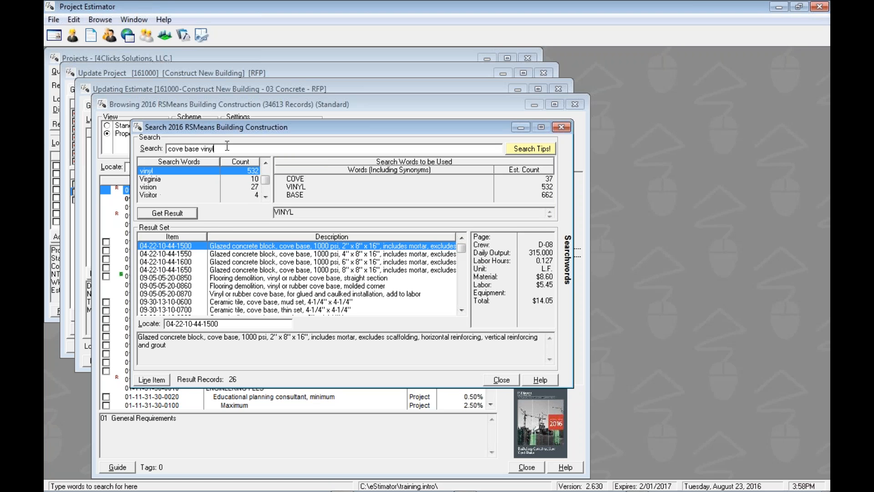
left_click(167, 212)
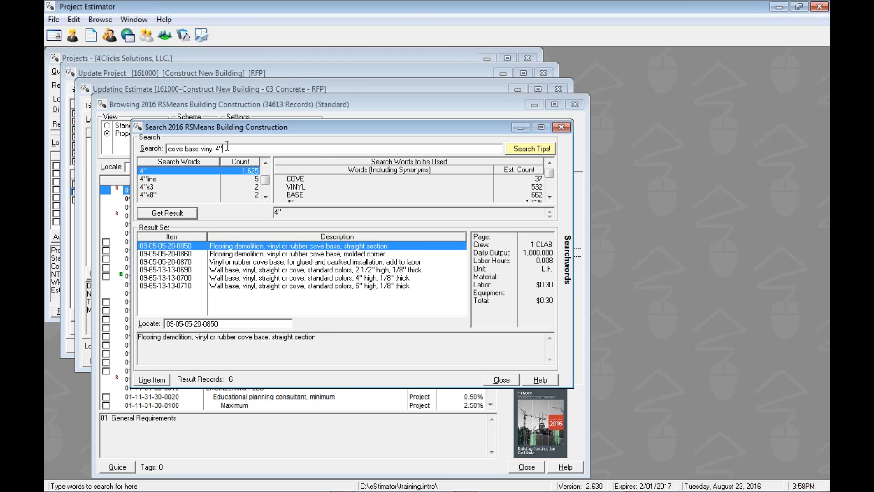
left_click(166, 213)
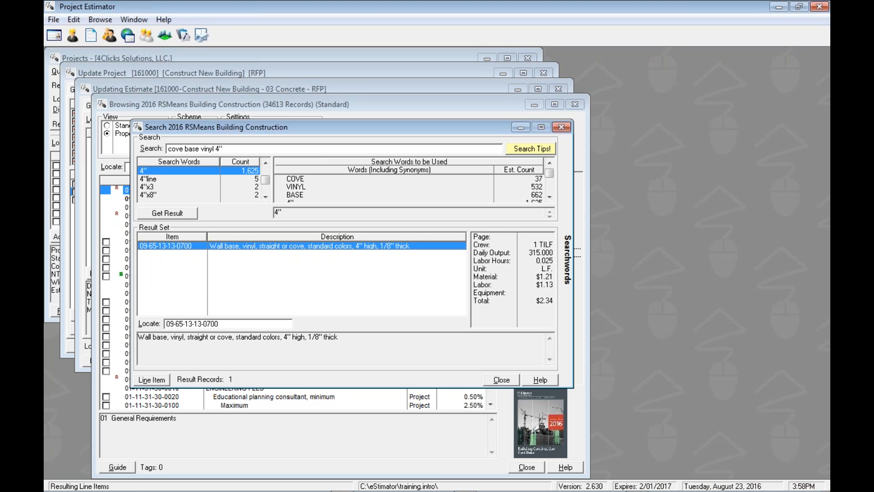
mouse_move(272, 110)
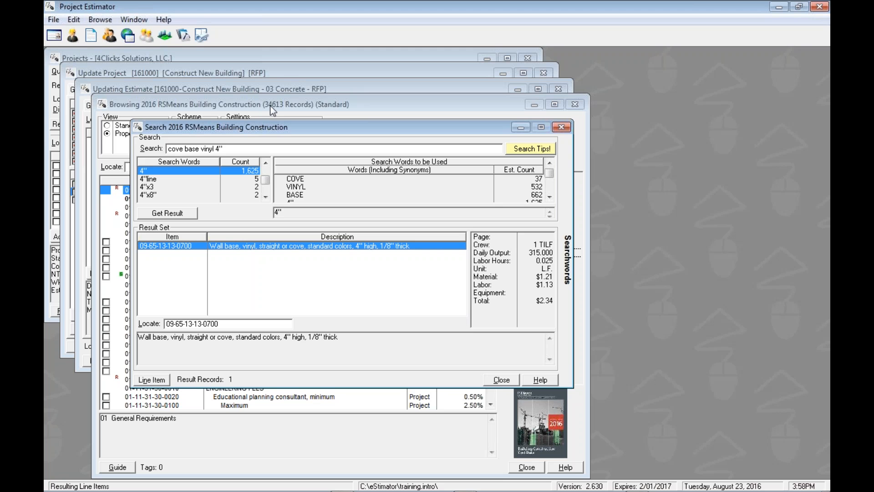
mouse_move(402, 251)
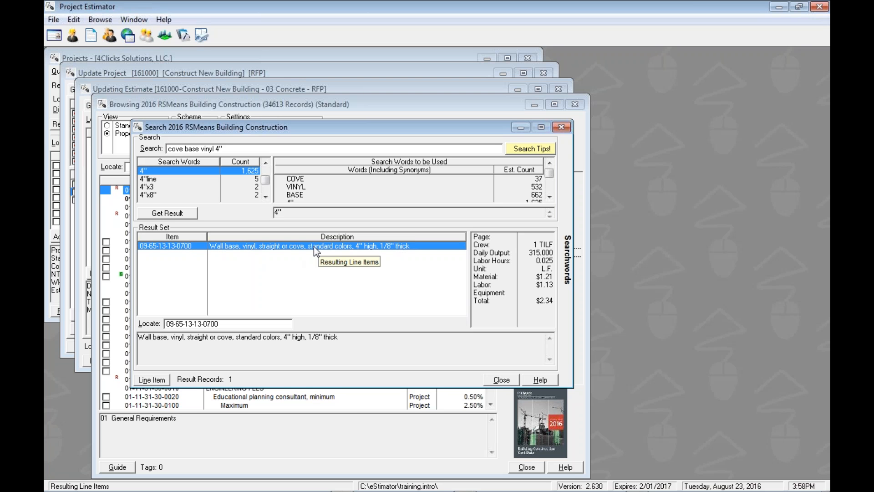
mouse_move(297, 252)
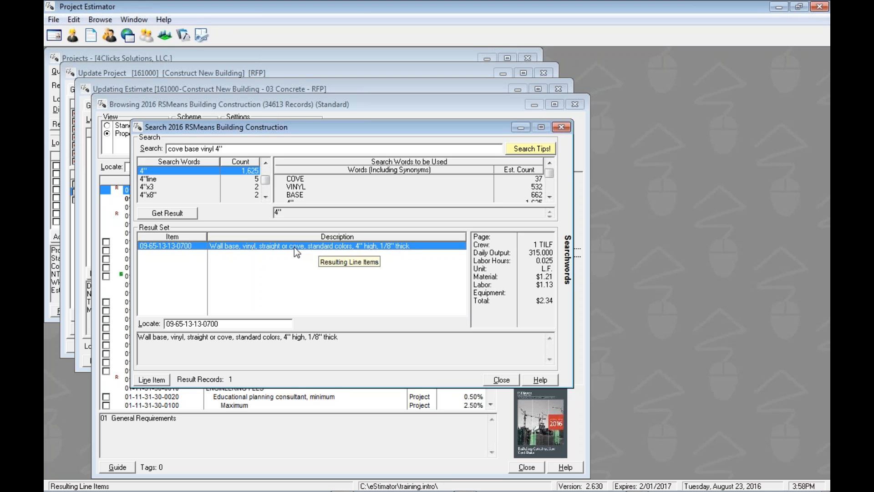
mouse_move(291, 250)
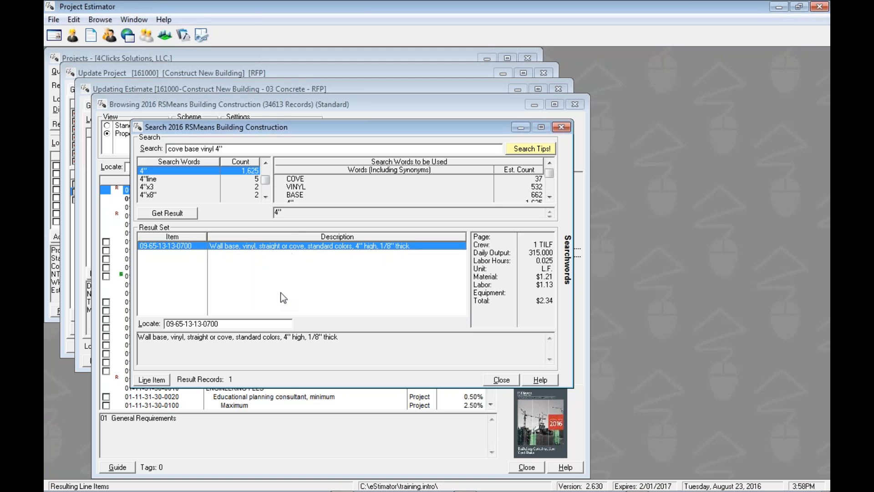
mouse_move(283, 297)
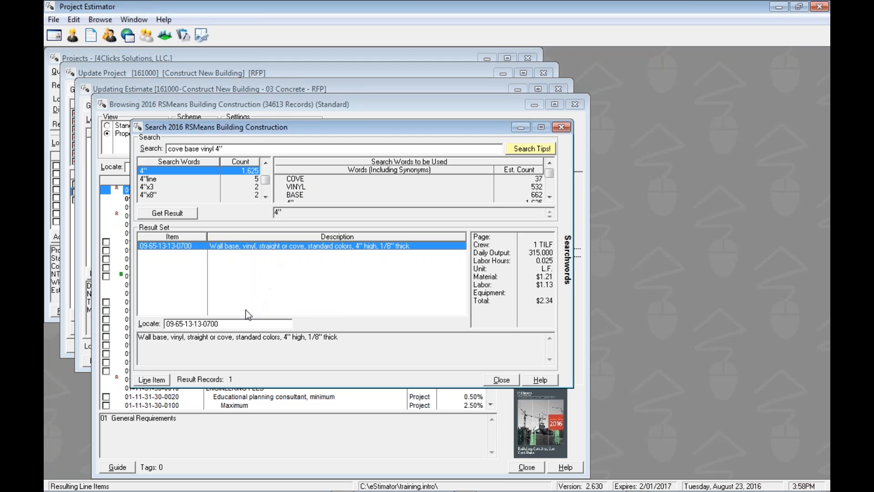
mouse_move(248, 269)
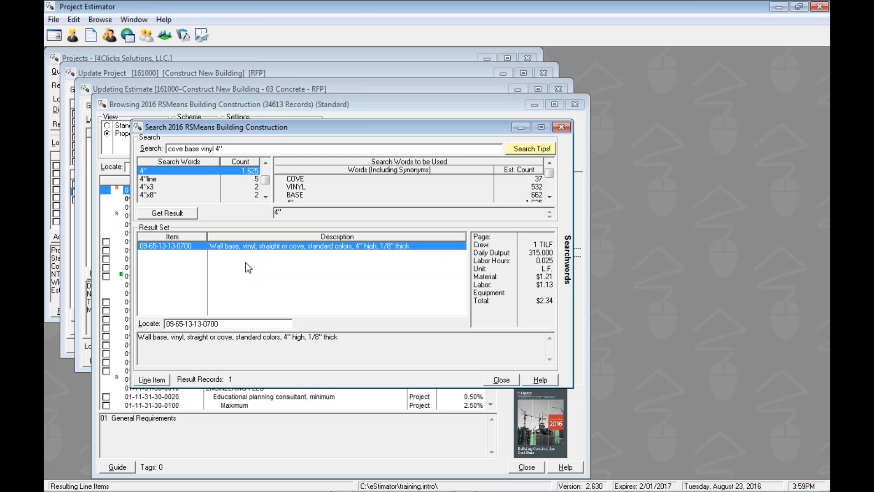
mouse_move(278, 144)
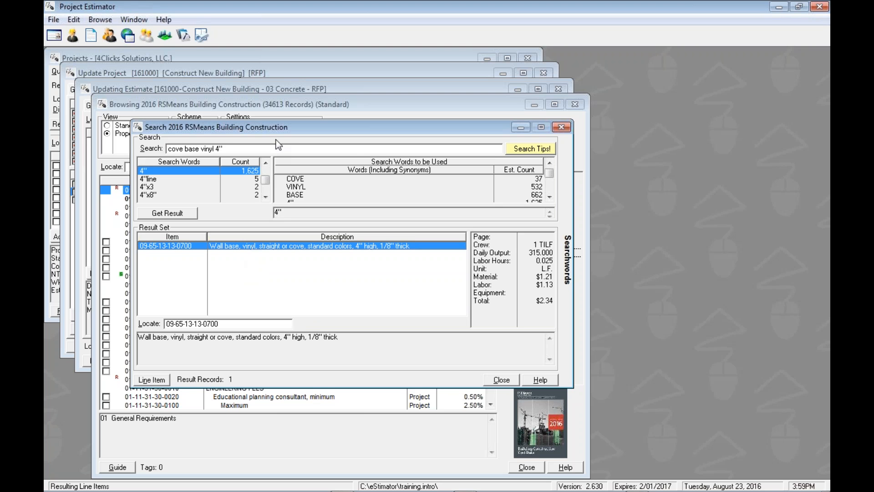
type("b")
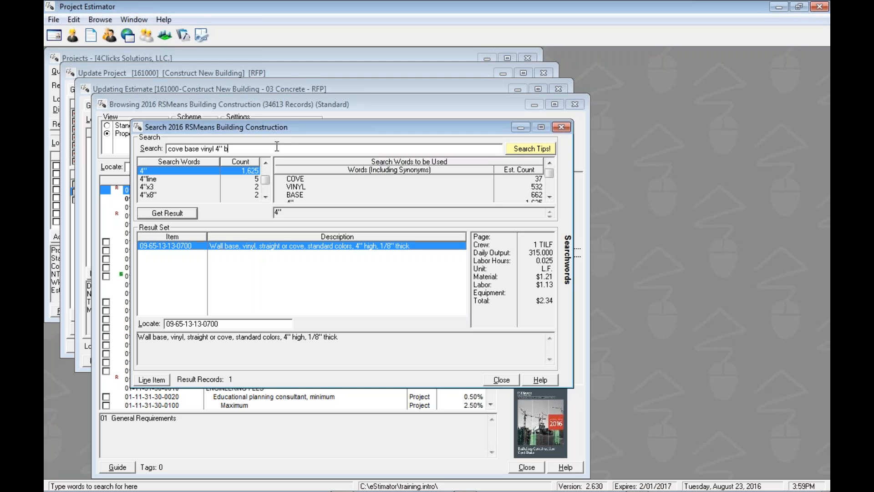
type("ase")
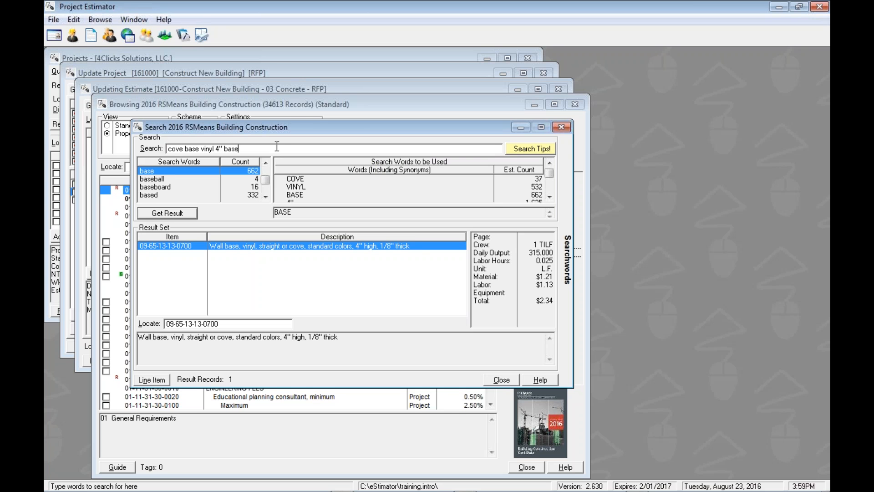
left_click(162, 178)
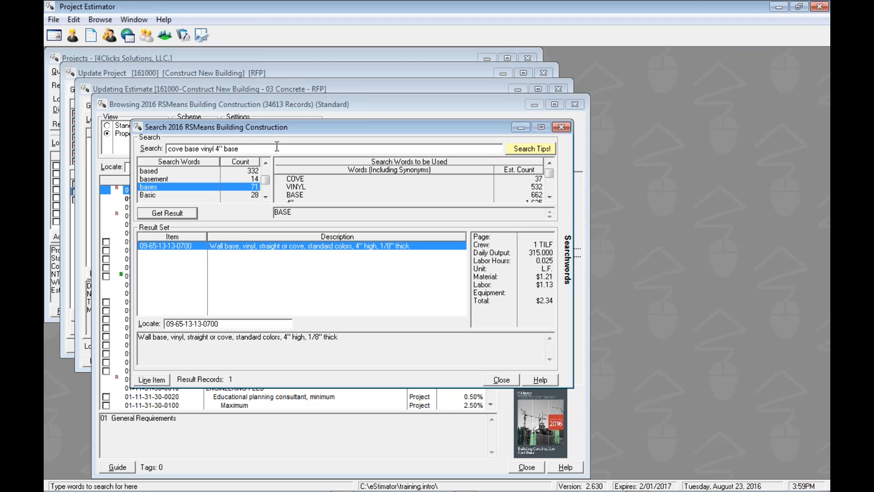
key("BackSpace")
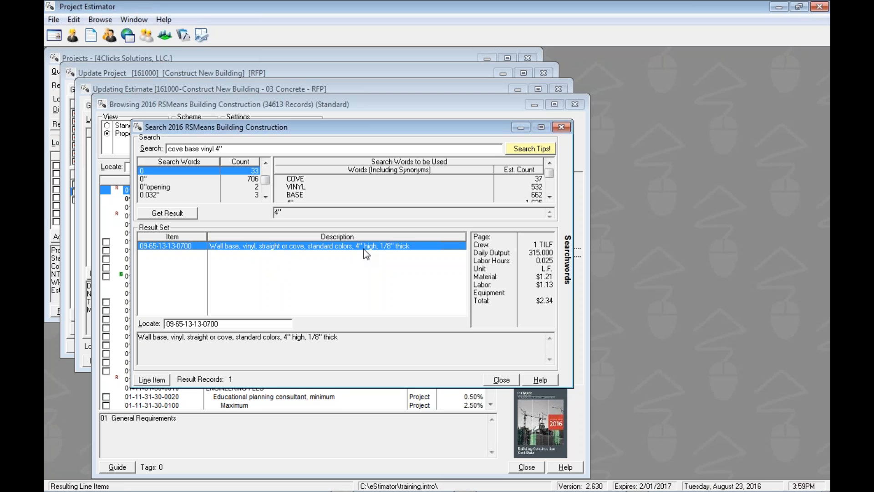
mouse_move(365, 250)
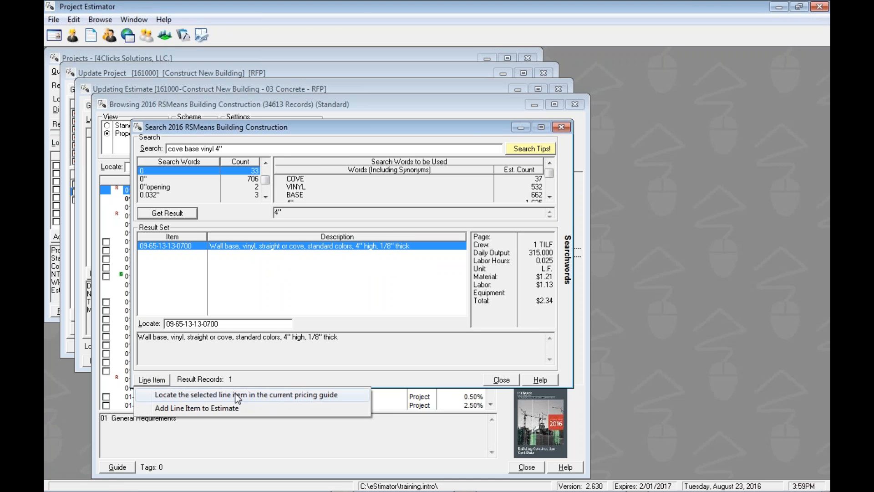
left_click(247, 395)
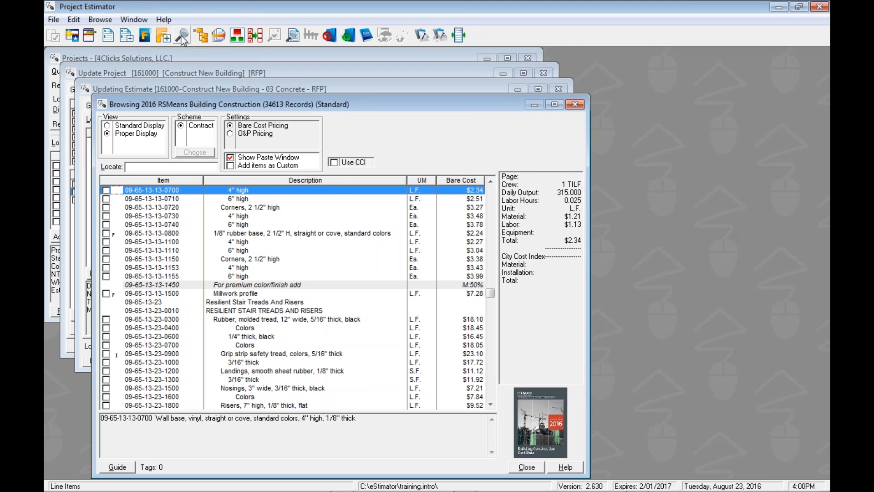
Step: Reopen the guide search still showing the 'cove base vinyl 4"' result
left_click(181, 35)
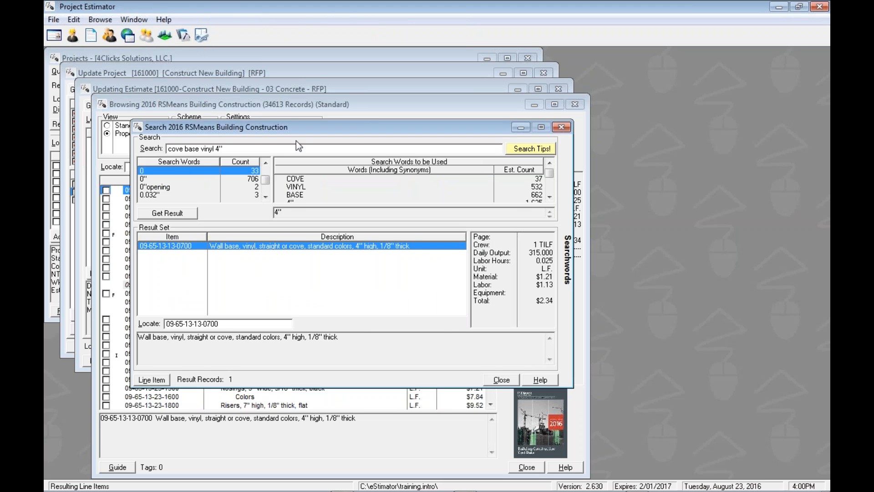
mouse_move(314, 289)
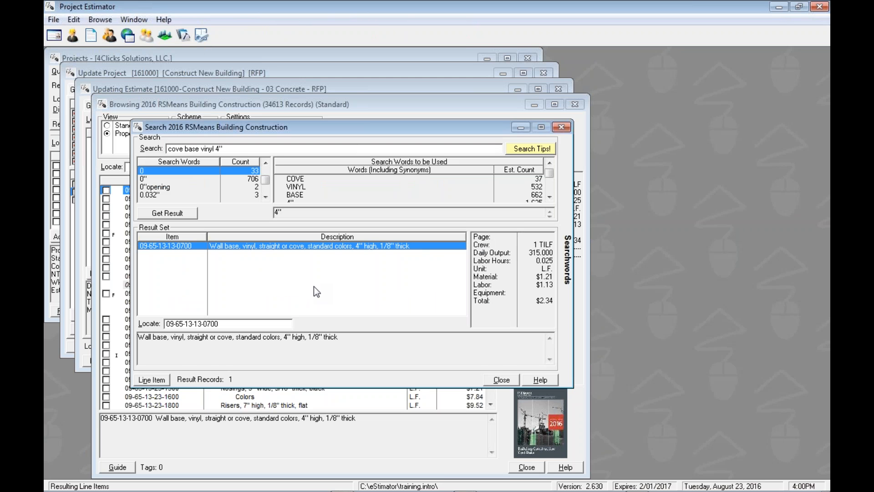
mouse_move(420, 260)
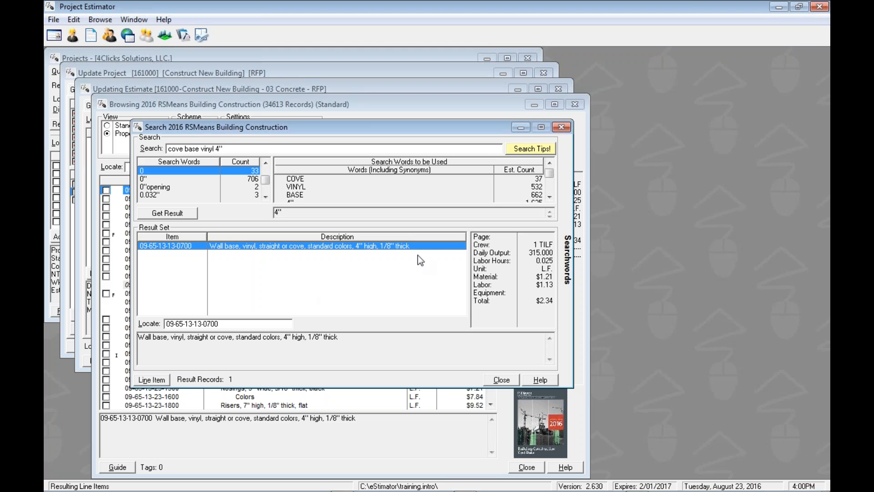
mouse_move(536, 151)
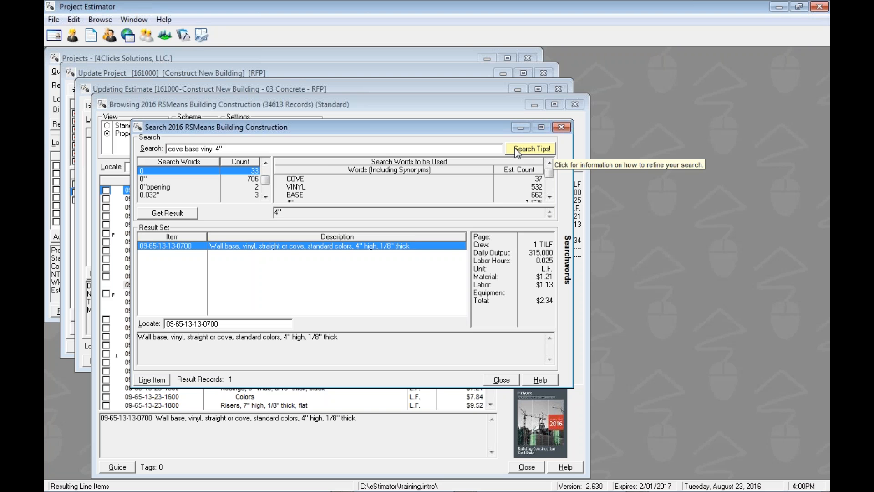
left_click(529, 149)
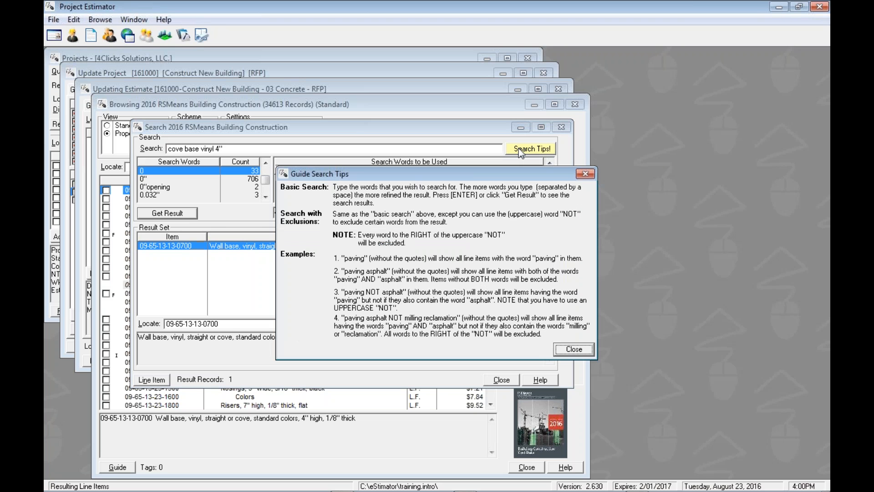
mouse_move(511, 179)
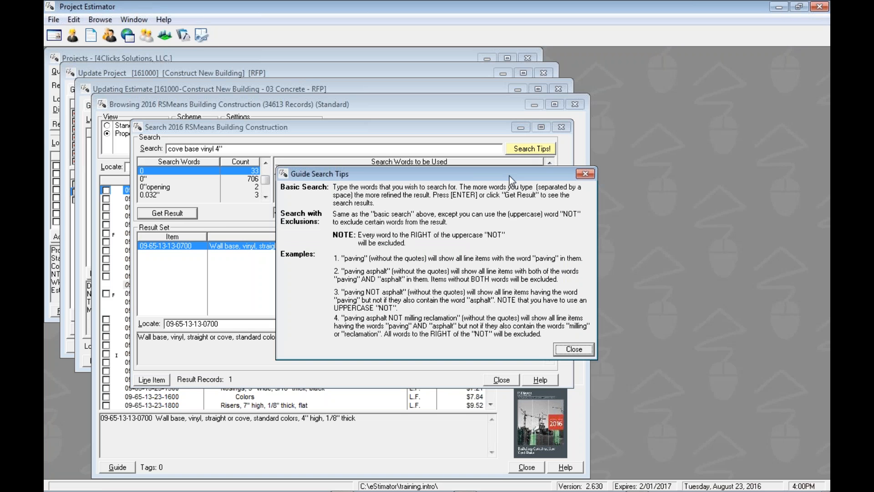
mouse_move(392, 205)
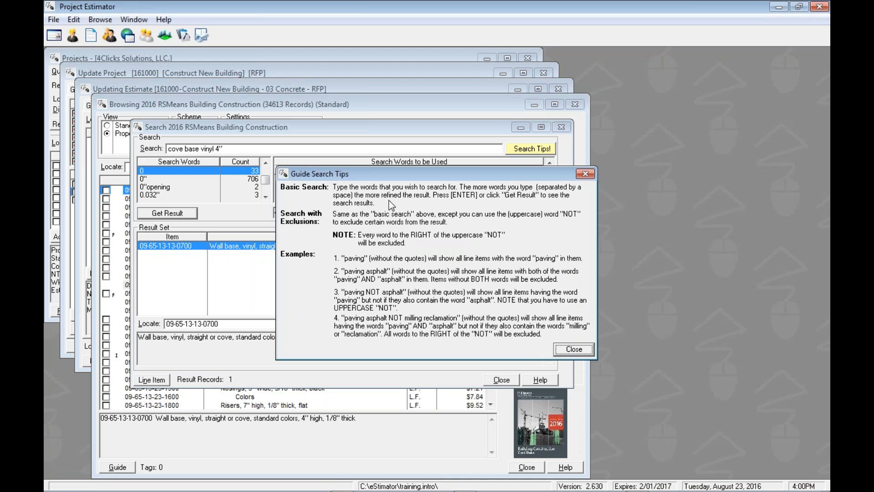
mouse_move(428, 313)
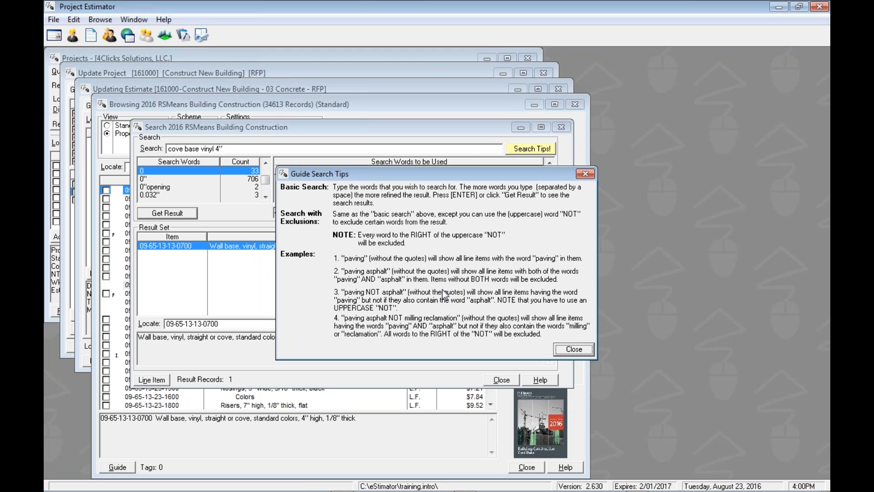
mouse_move(542, 322)
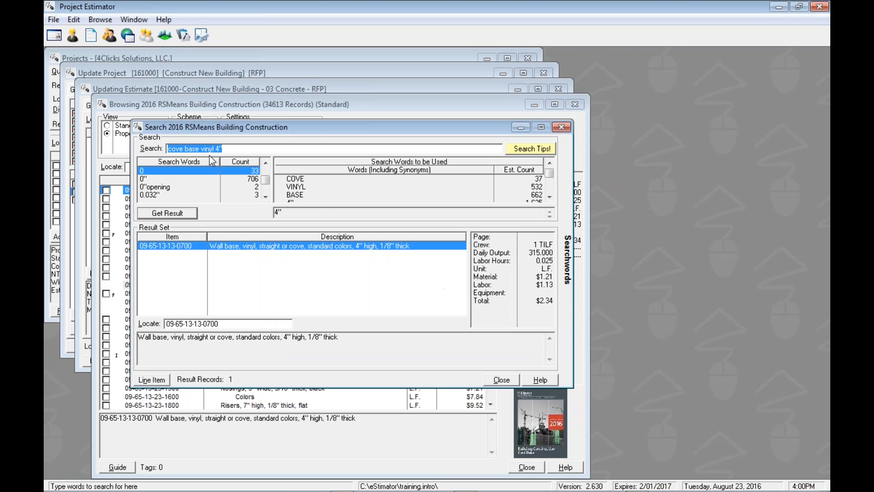
Step: Change the search to 'cove base vinyl NOT 4"' after checking Search Tips on exclusion
left_click(203, 148)
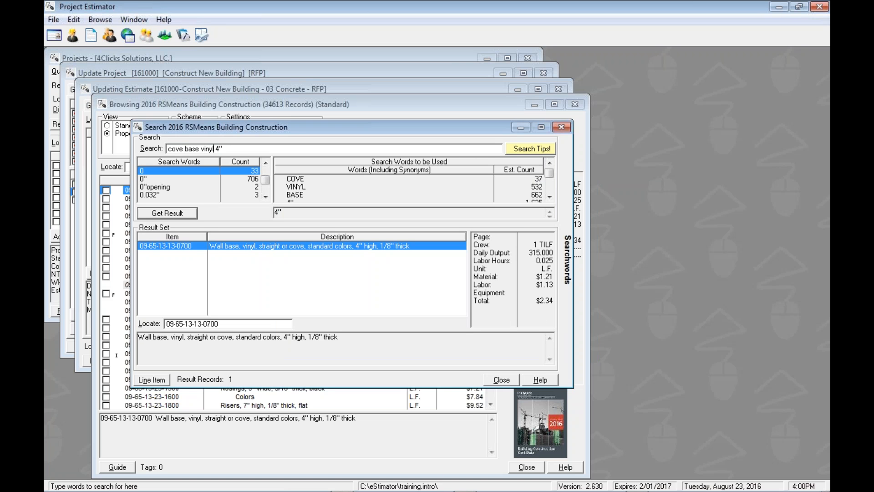
type("NOT")
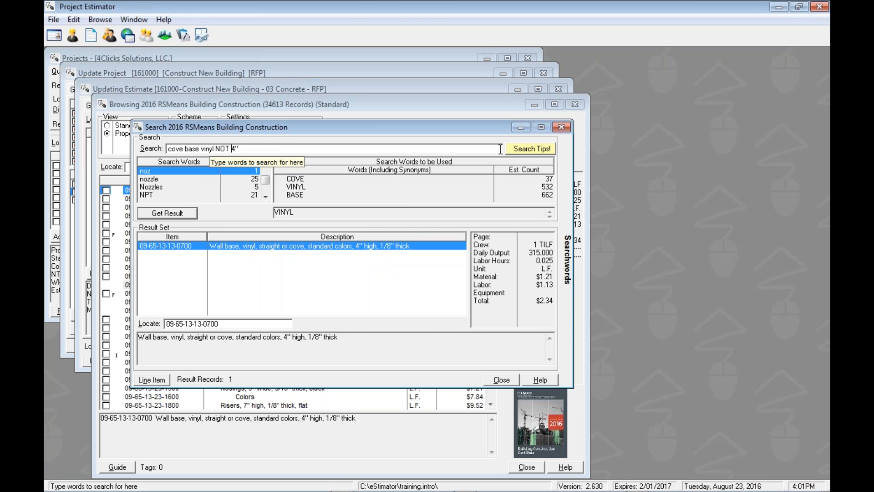
left_click(530, 148)
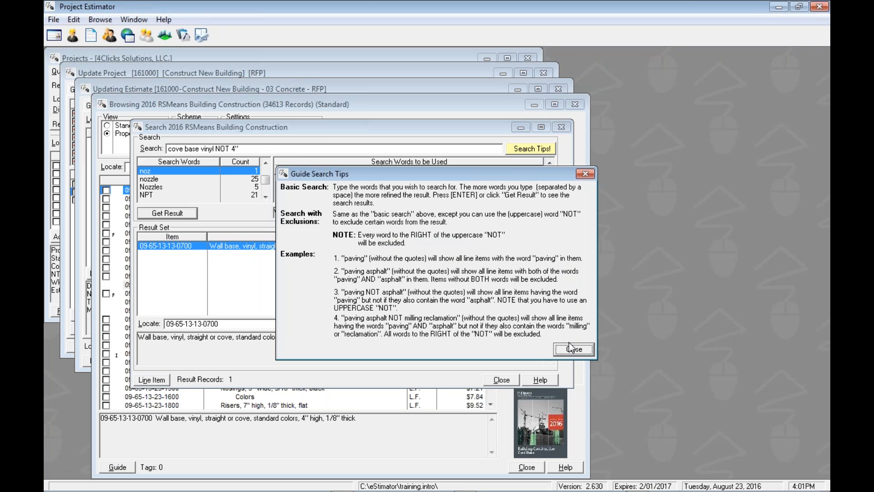
left_click(572, 349)
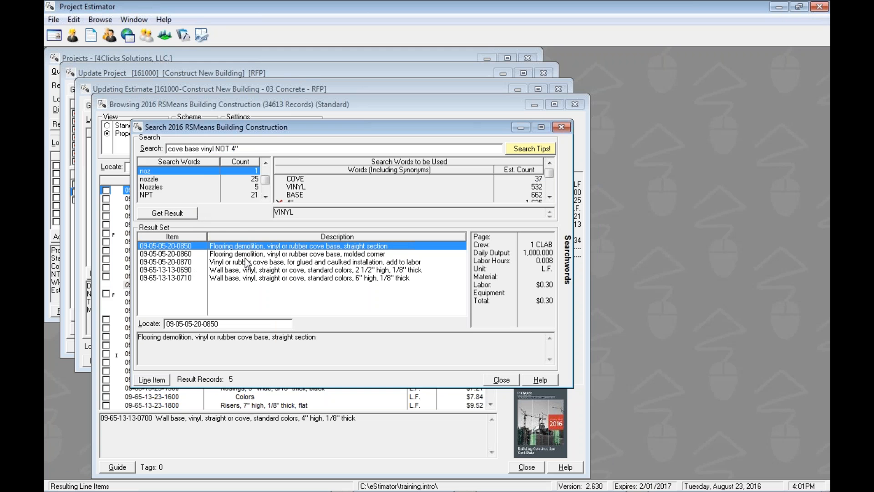
mouse_move(286, 275)
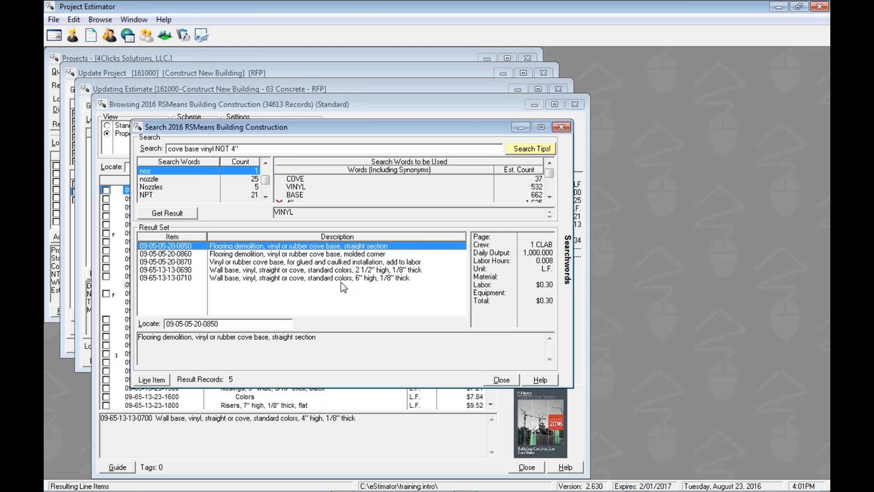
mouse_move(342, 286)
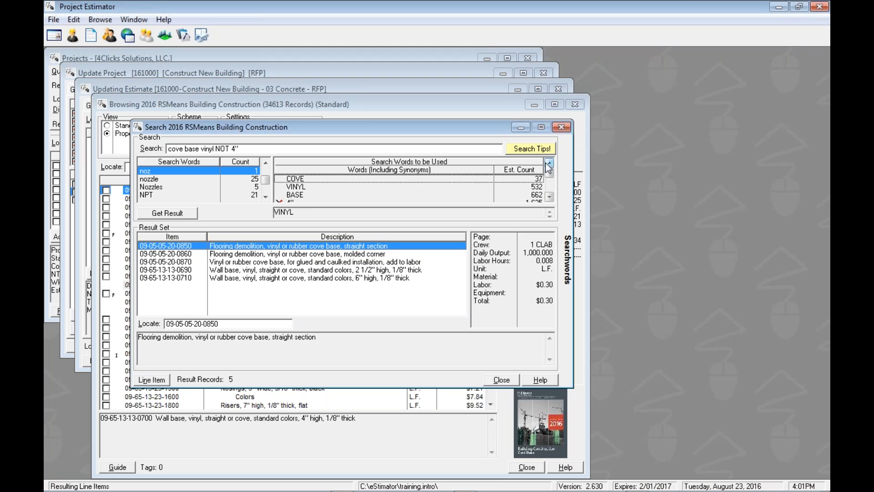
mouse_move(249, 251)
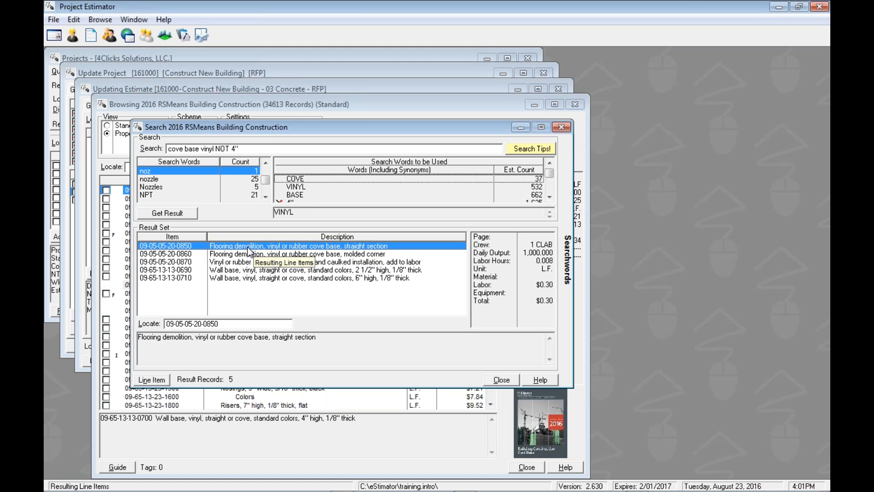
mouse_move(259, 130)
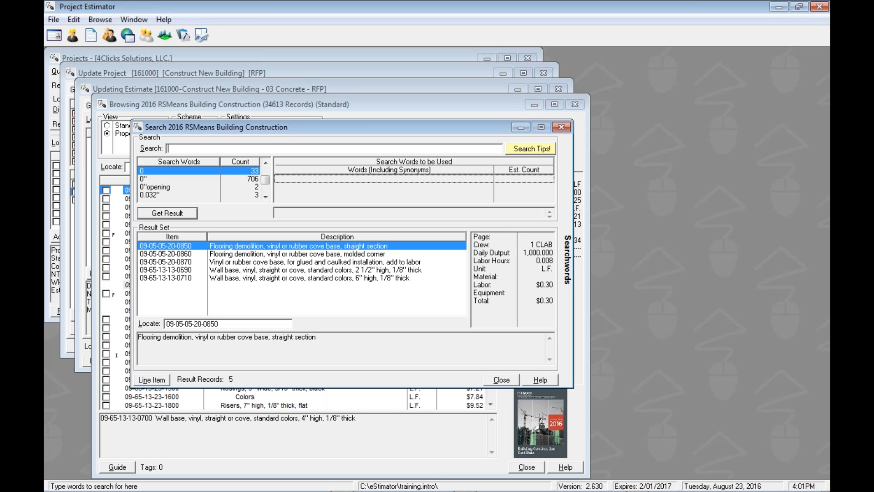
type("C")
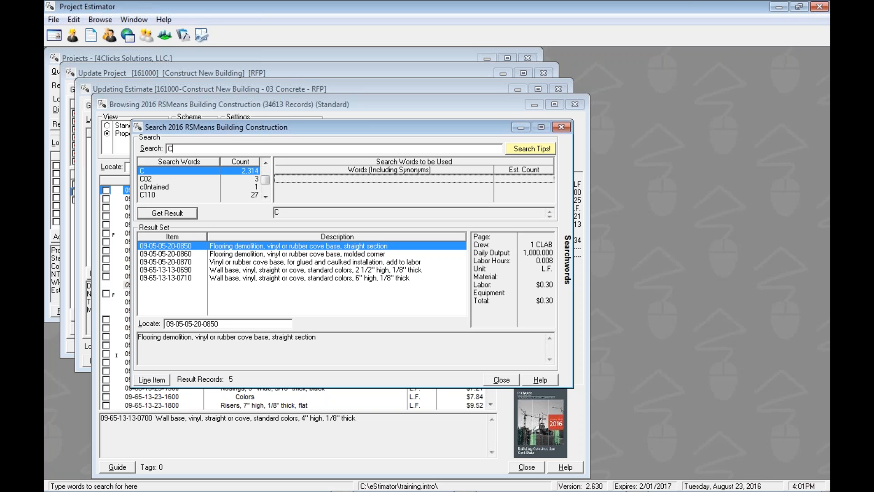
type("ipher")
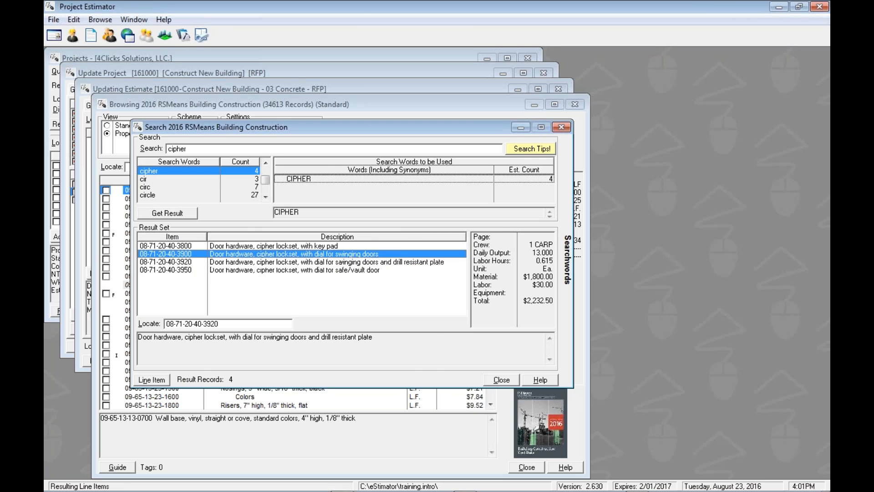
left_click(499, 379)
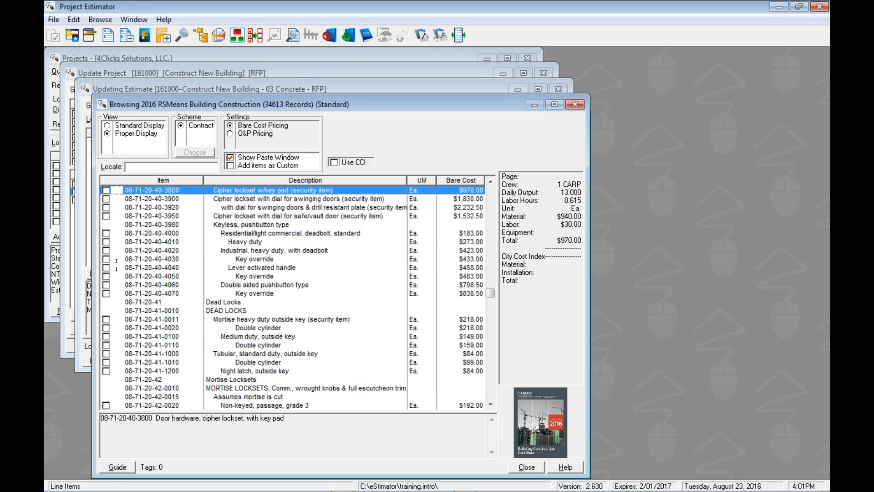